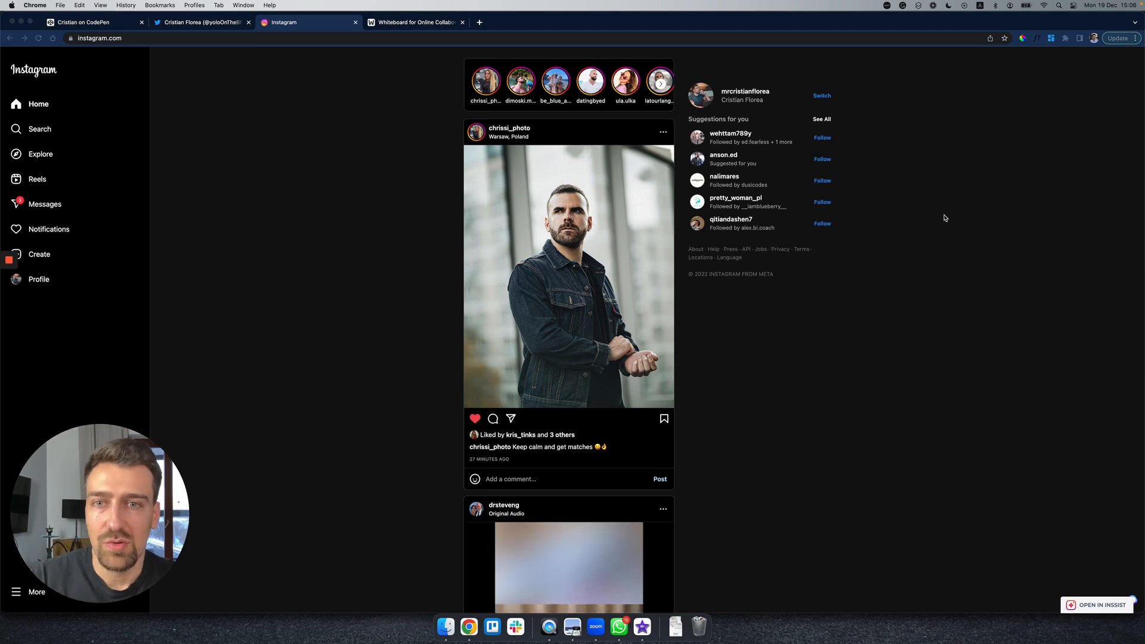
{"action": "mouse_move", "coordinate": [388, 232]}
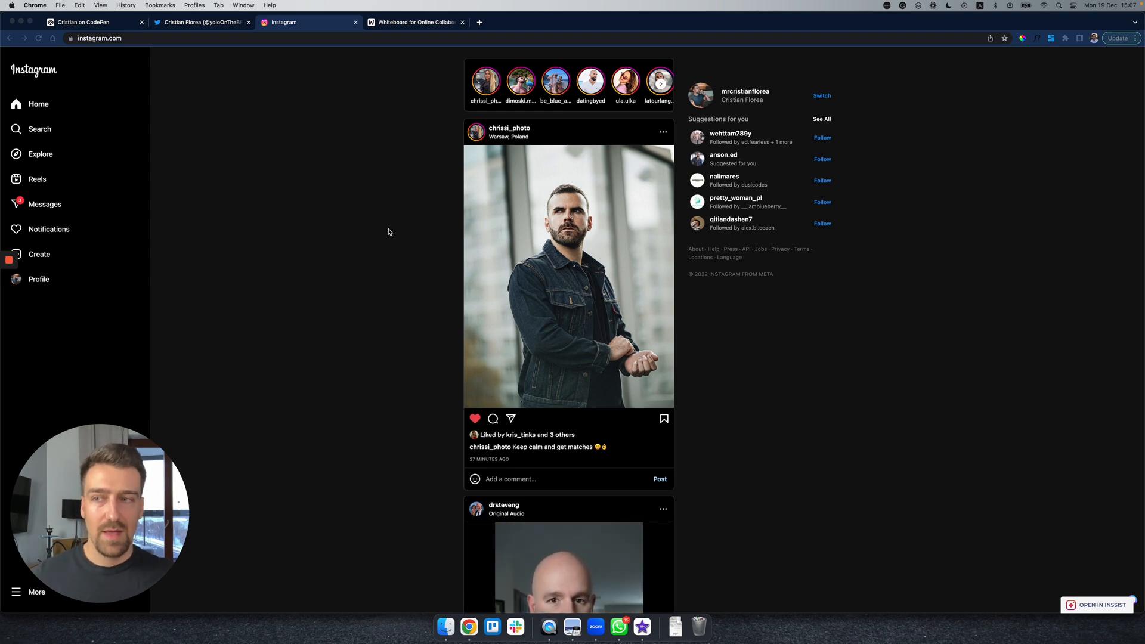
{"action": "mouse_move", "coordinate": [511, 474]}
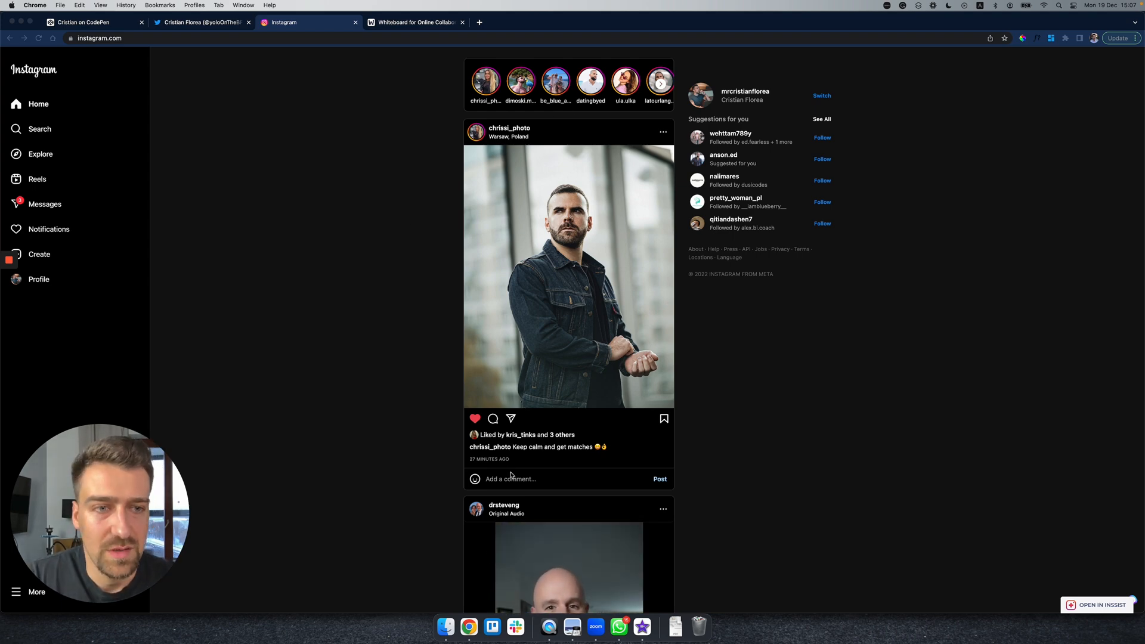
{"action": "mouse_move", "coordinate": [420, 214]}
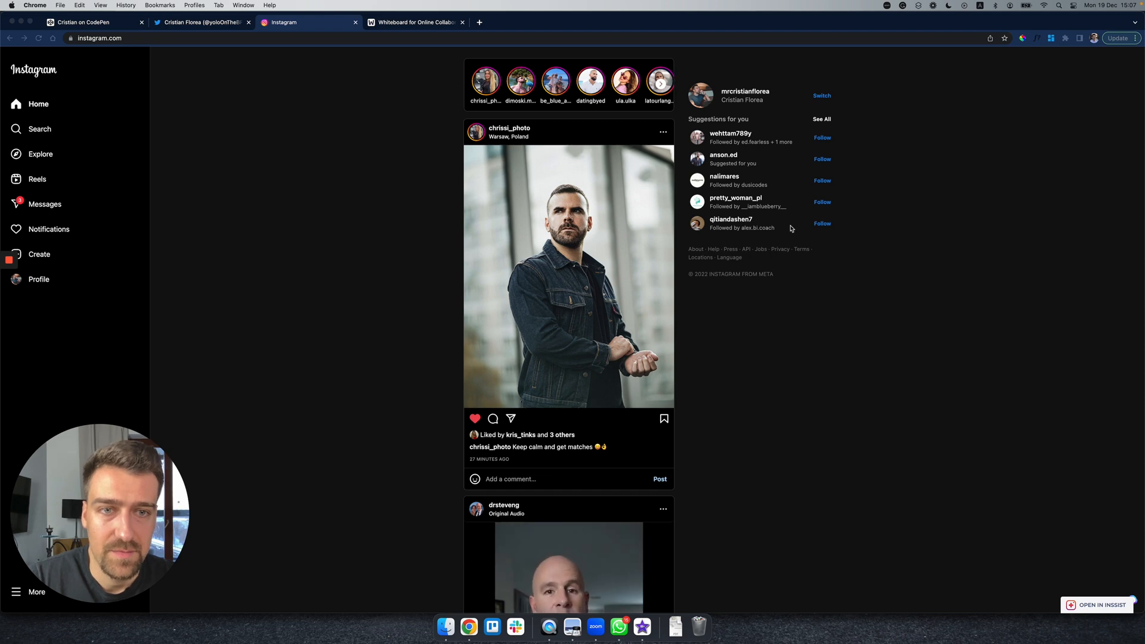
{"action": "mouse_move", "coordinate": [593, 156]}
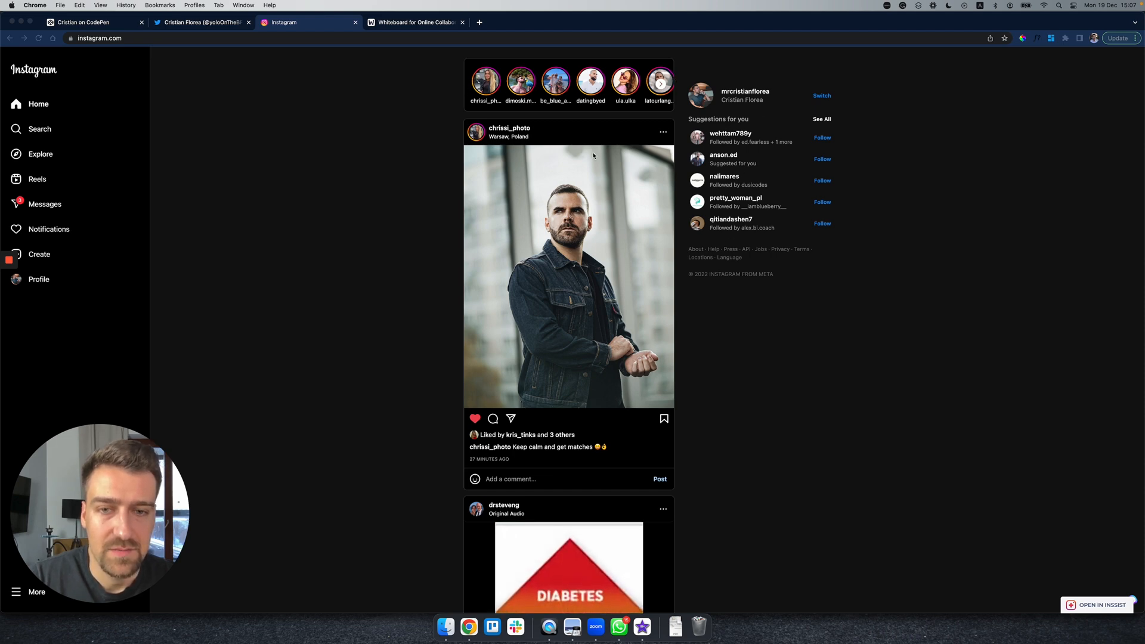
Step: Scroll the Instagram home feed past the first photo post to the following video post
{"action": "scroll", "scroll_direction": "down", "scroll_amount": 3}
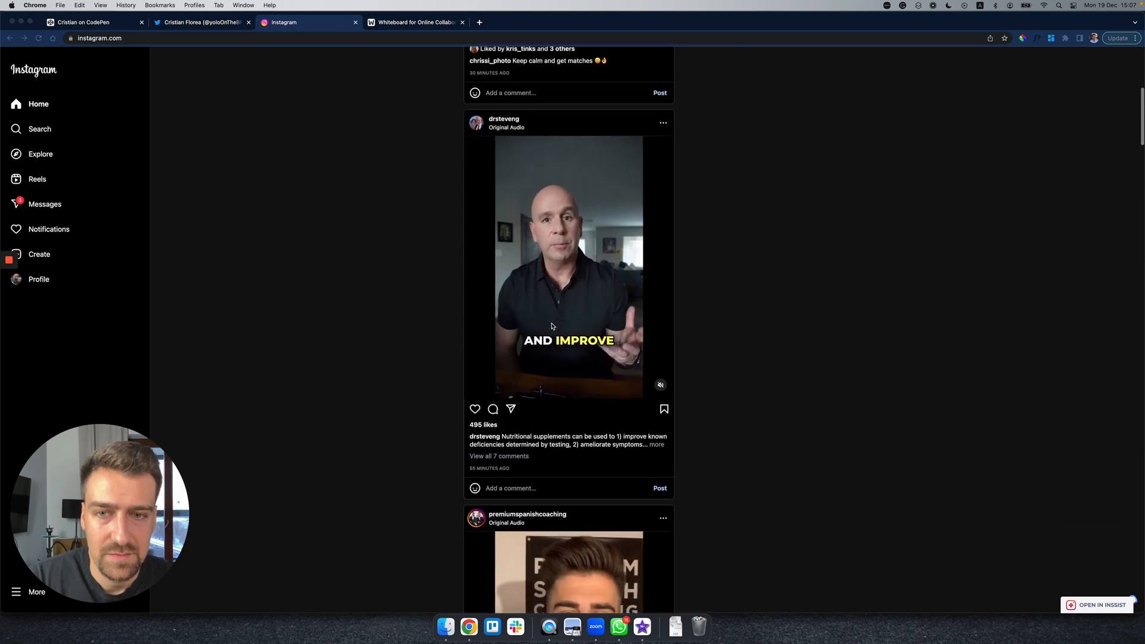
{"action": "scroll", "scroll_direction": "down", "scroll_amount": 3}
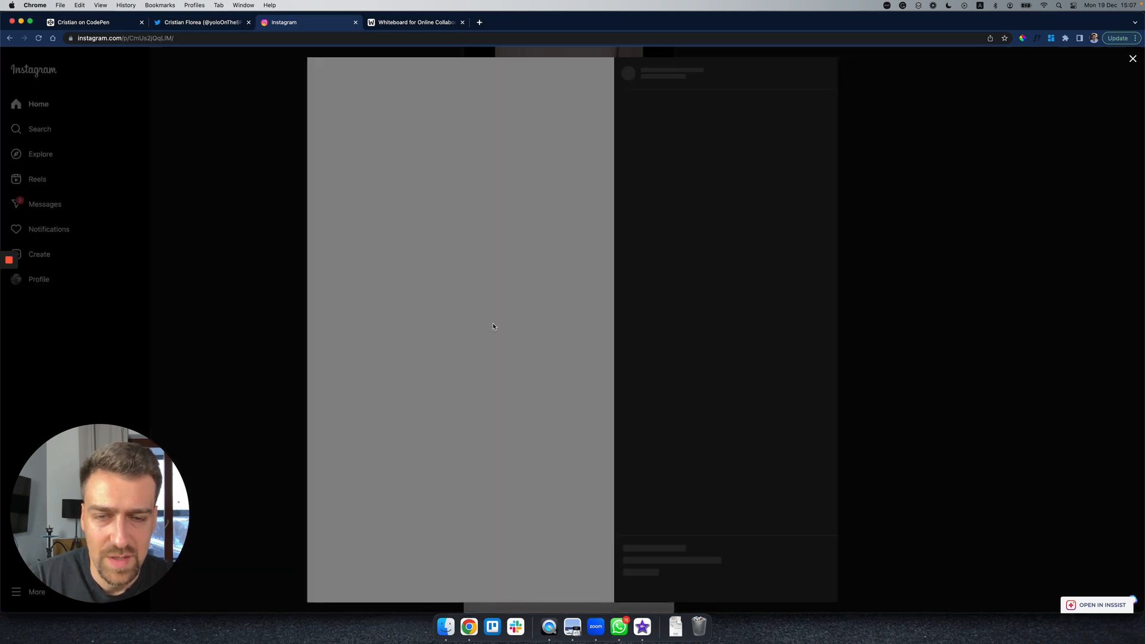
{"action": "mouse_move", "coordinate": [736, 354]}
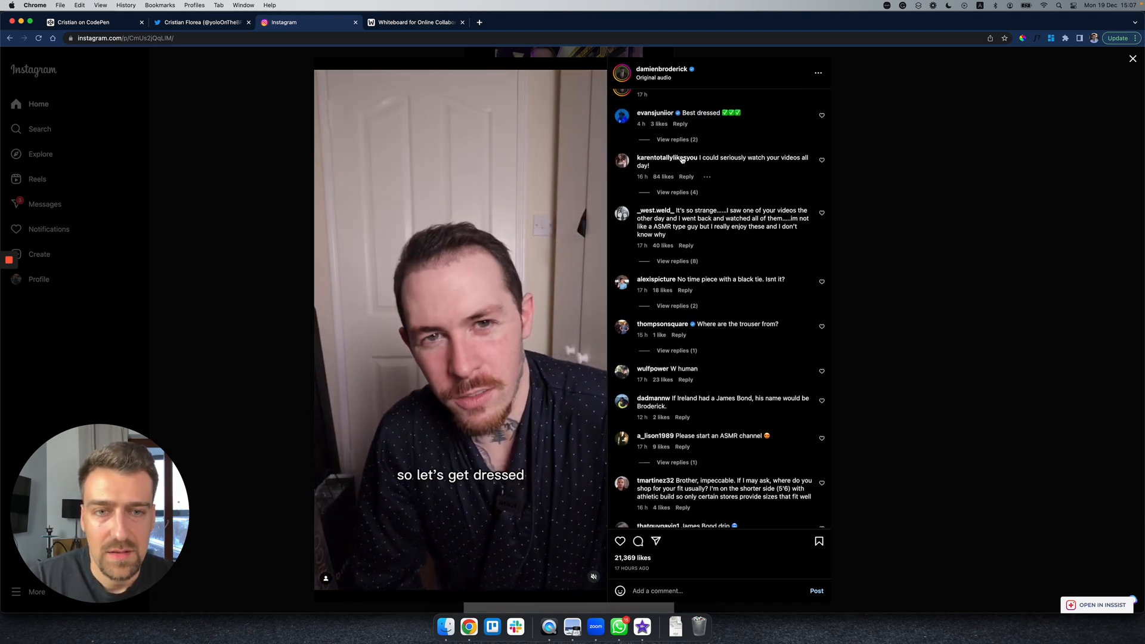
Step: Expand the replies under the first comment of the open video post
{"action": "left_click", "coordinate": [672, 140]}
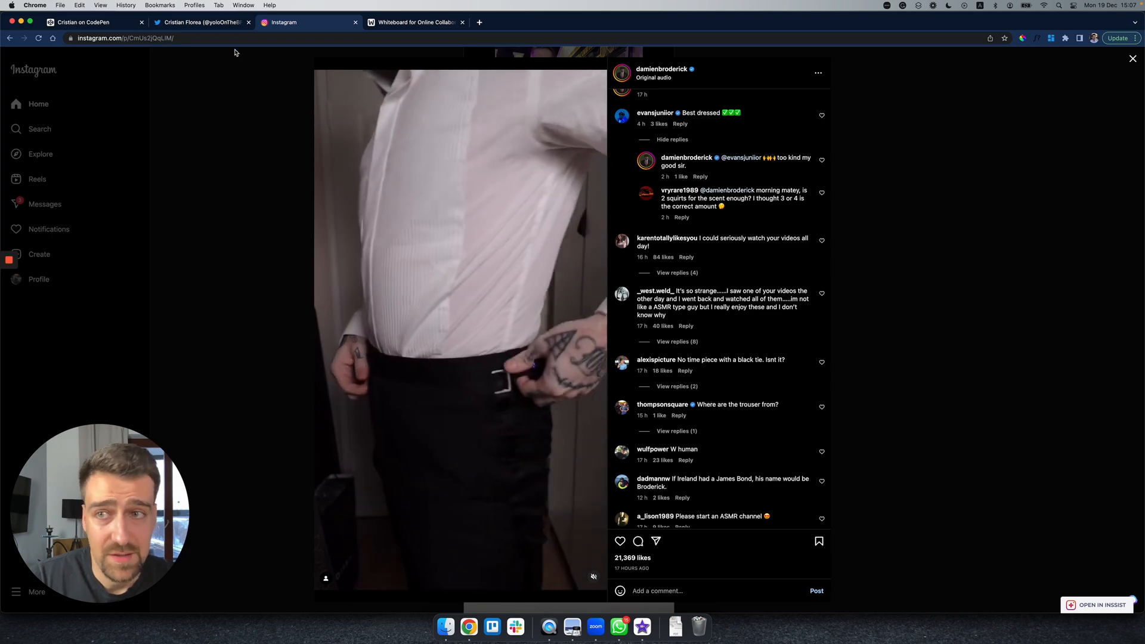
Step: Browse the Twitter profile's tweet timeline down to the November tweets, then return to the Instagram tab
{"action": "left_click", "coordinate": [201, 22]}
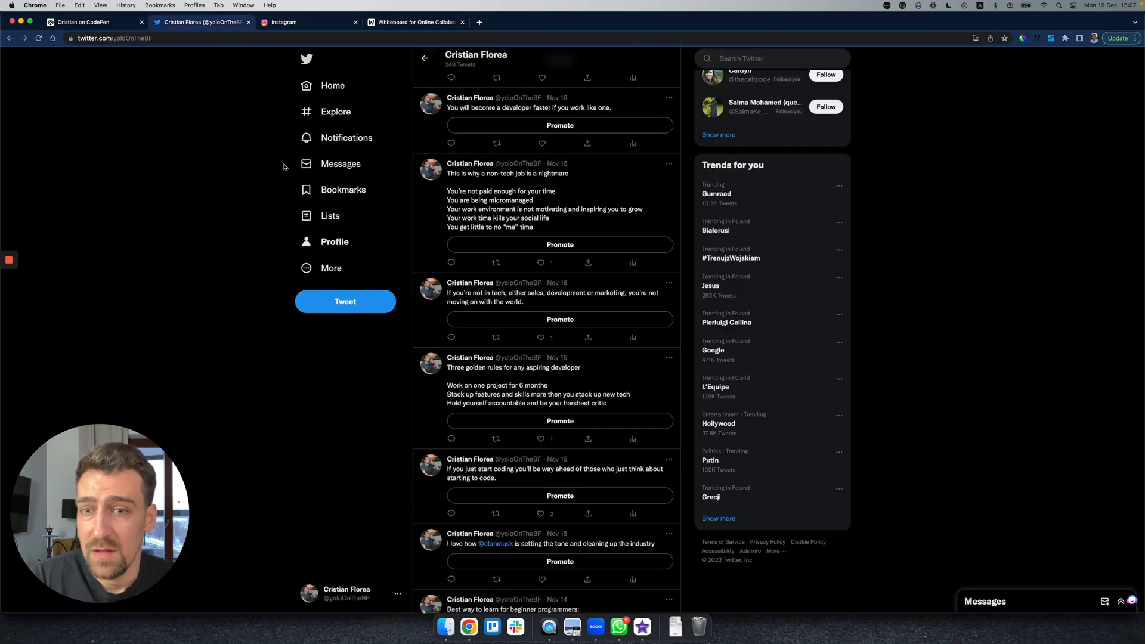
{"action": "scroll", "scroll_direction": "up", "scroll_amount": 3}
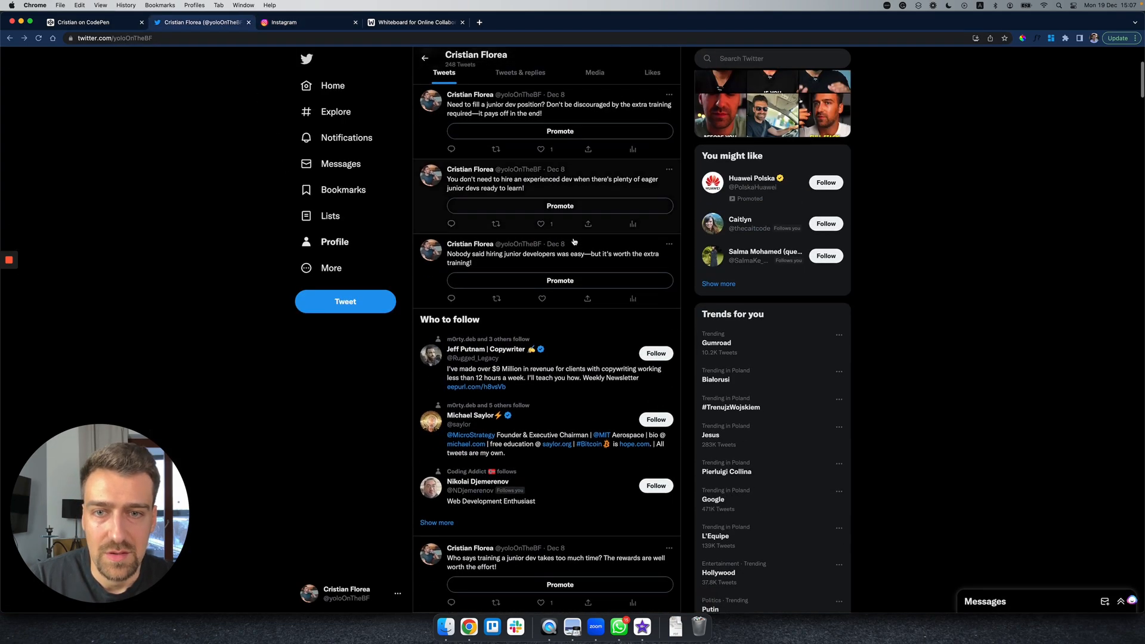
{"action": "scroll", "scroll_direction": "down", "scroll_amount": 3}
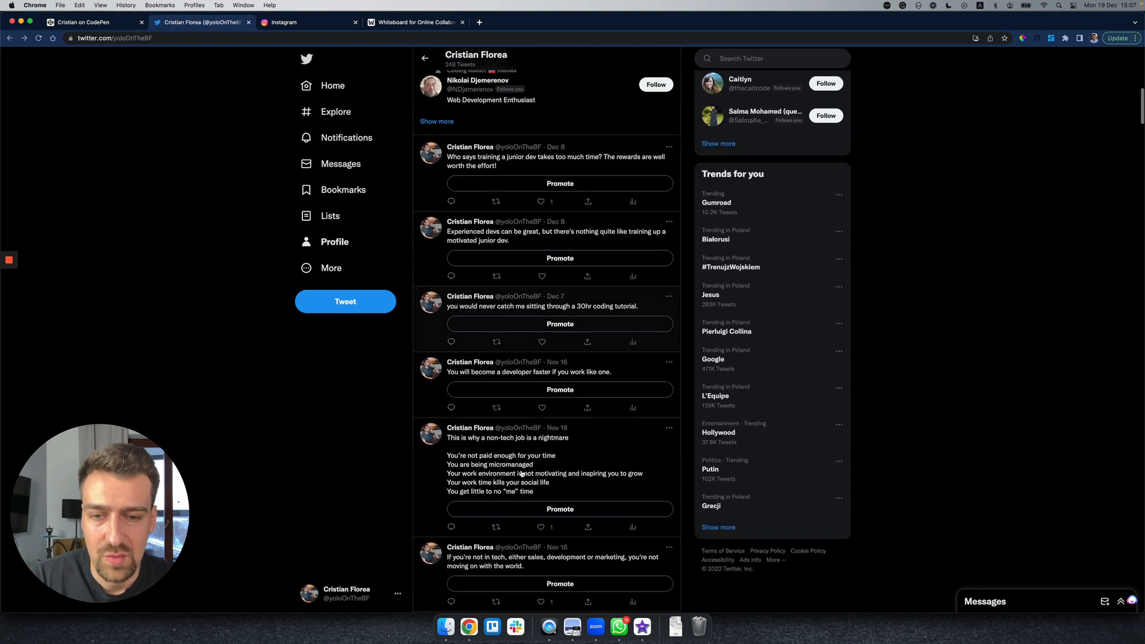
{"action": "scroll", "scroll_direction": "down", "scroll_amount": 3}
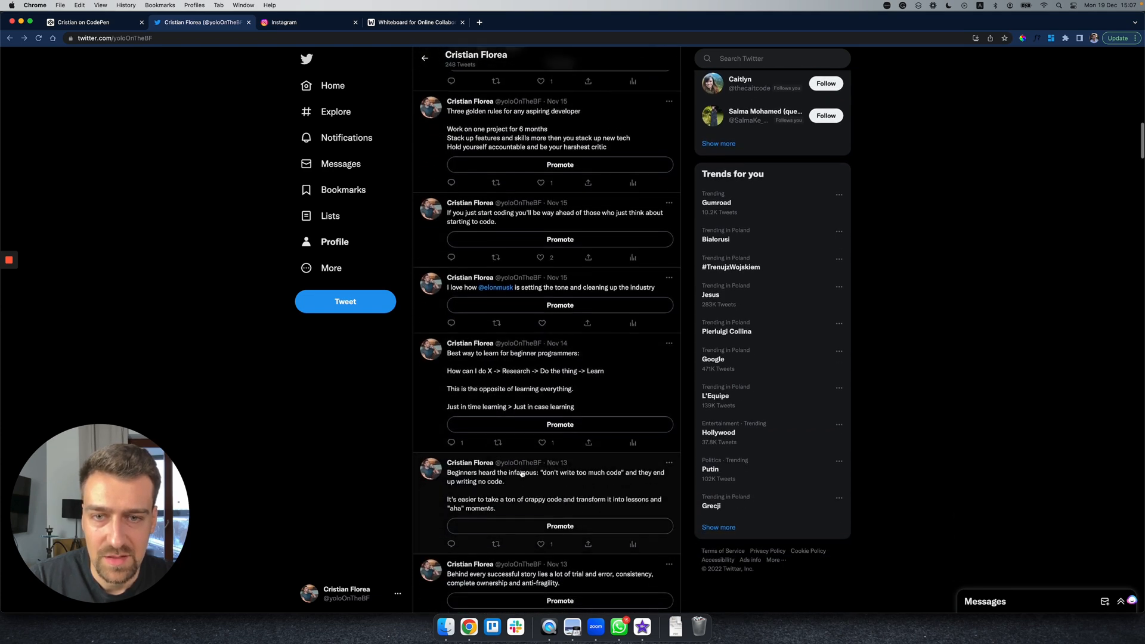
{"action": "scroll", "scroll_direction": "up", "scroll_amount": 3}
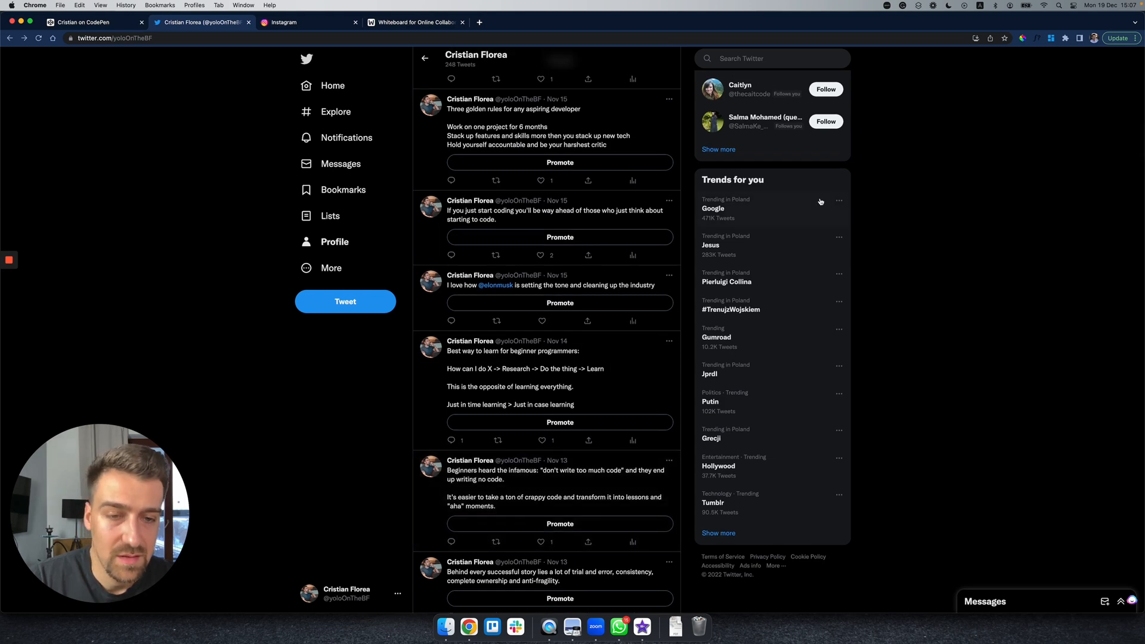
{"action": "scroll", "scroll_direction": "up", "scroll_amount": 3}
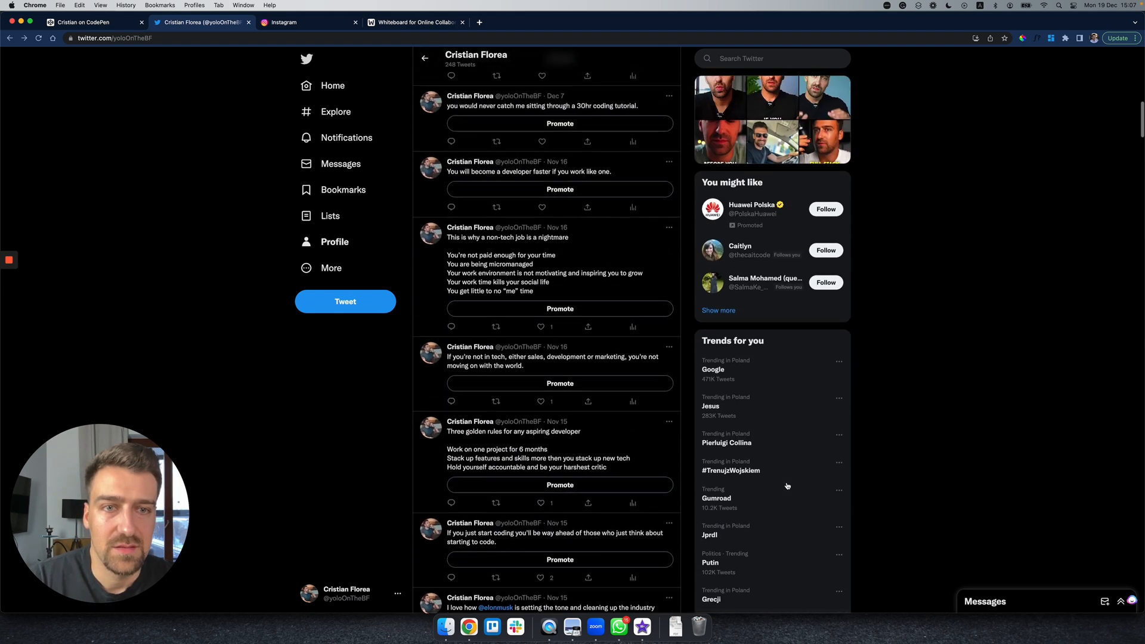
{"action": "scroll", "scroll_direction": "up", "scroll_amount": 3}
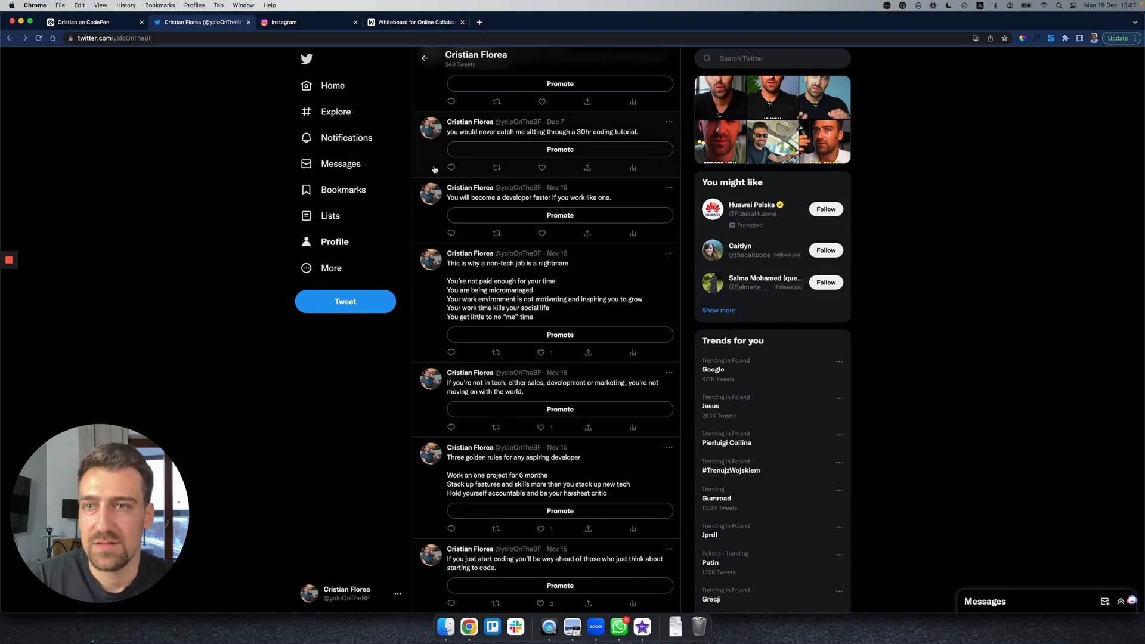
{"action": "left_click", "coordinate": [307, 22]}
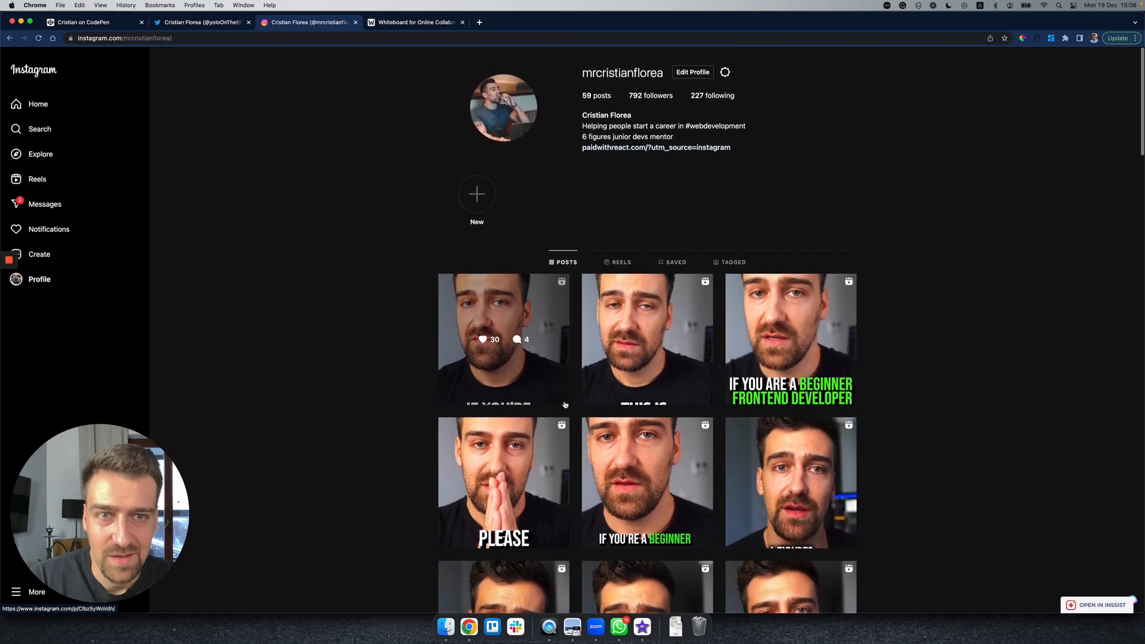
Step: View the Instagram profile's followers list, scroll through it, and close it back to the posts grid
{"action": "left_click", "coordinate": [635, 95]}
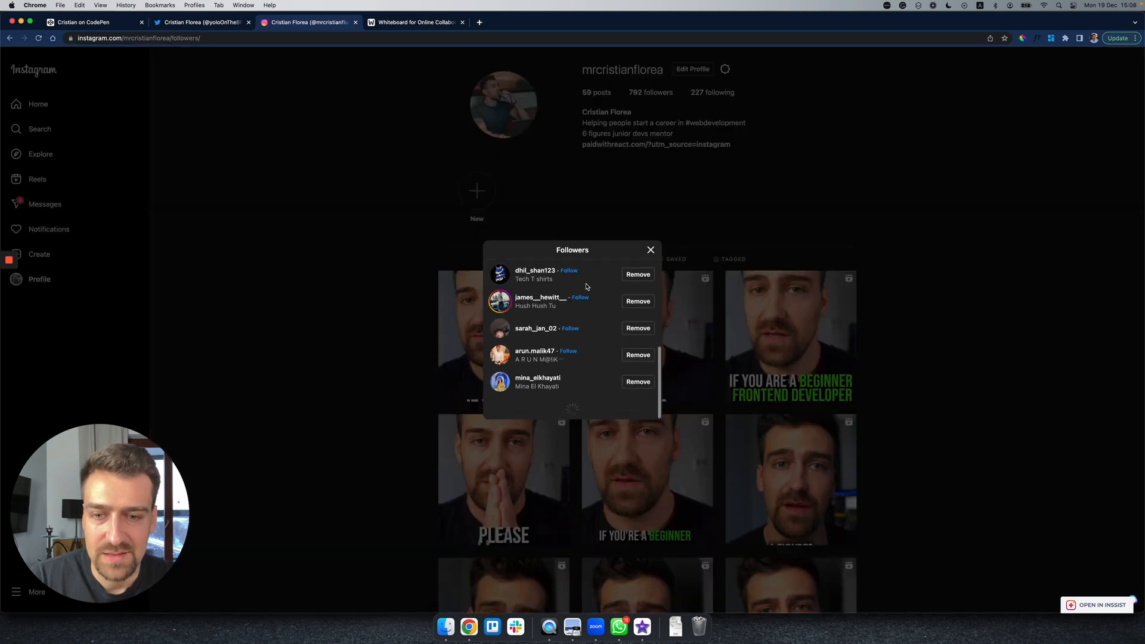
{"action": "scroll", "scroll_direction": "down", "scroll_amount": 3}
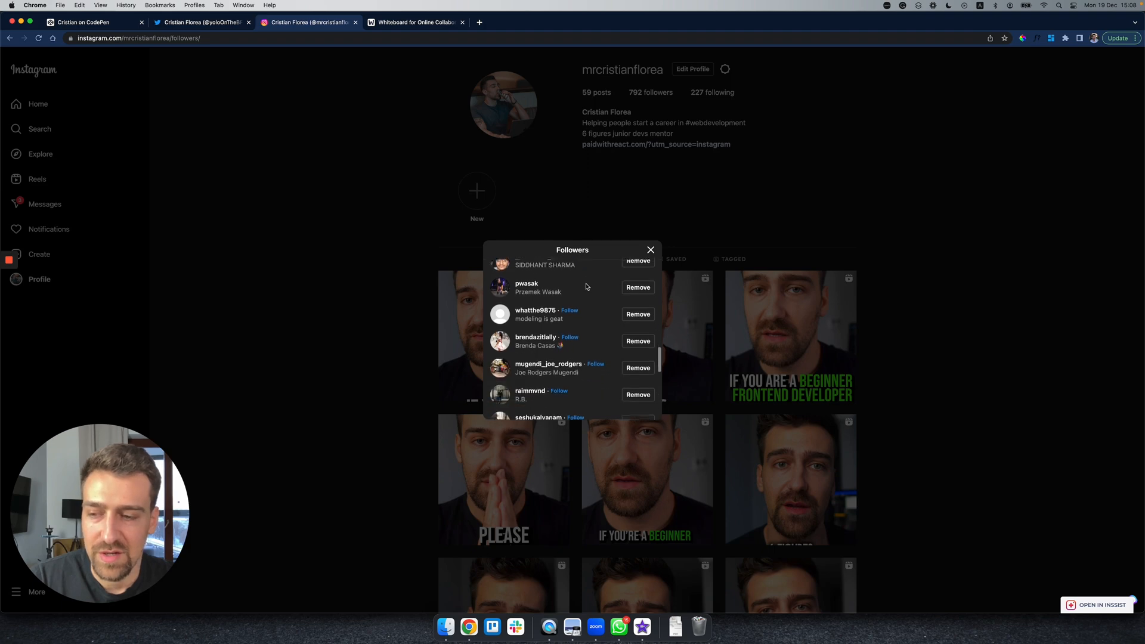
{"action": "scroll", "scroll_direction": "down", "scroll_amount": 3}
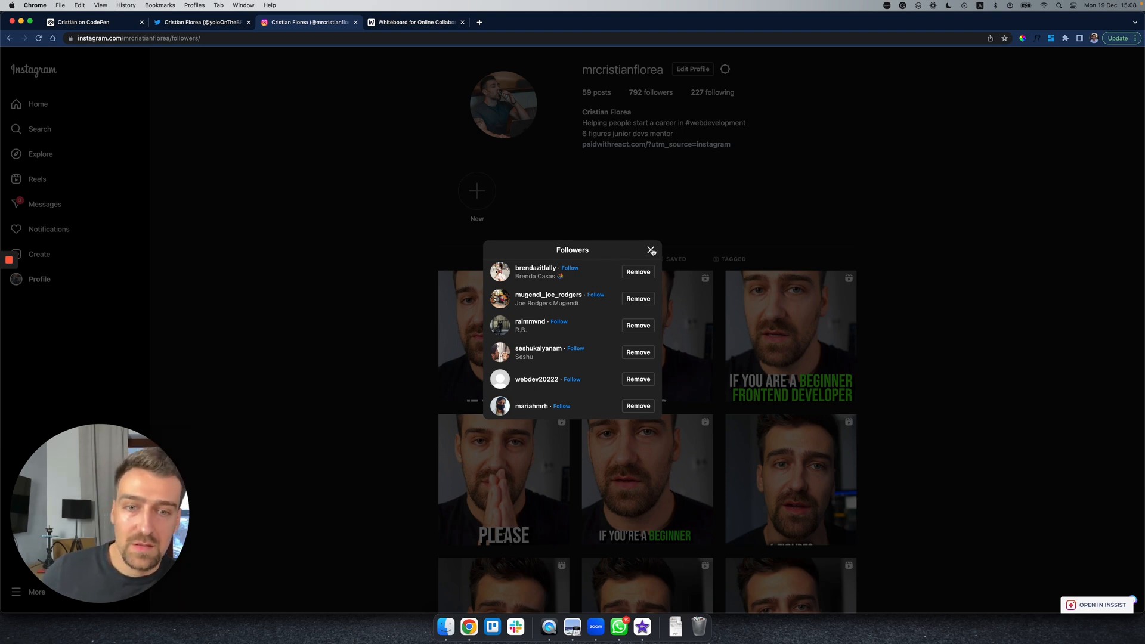
{"action": "left_click", "coordinate": [650, 251]}
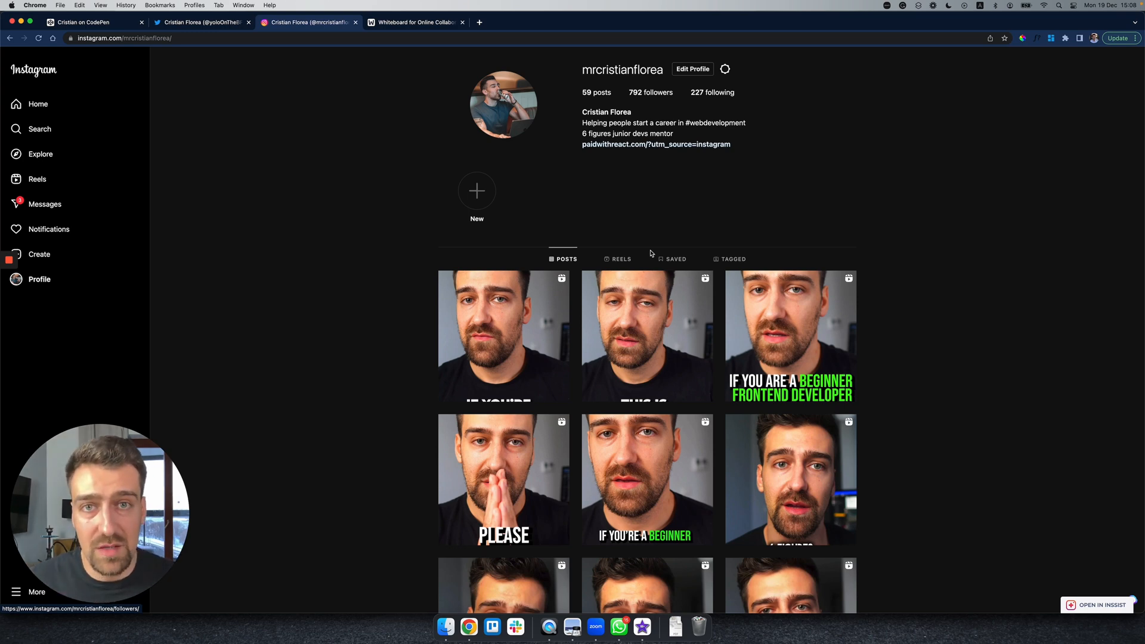
{"action": "mouse_move", "coordinate": [703, 196]}
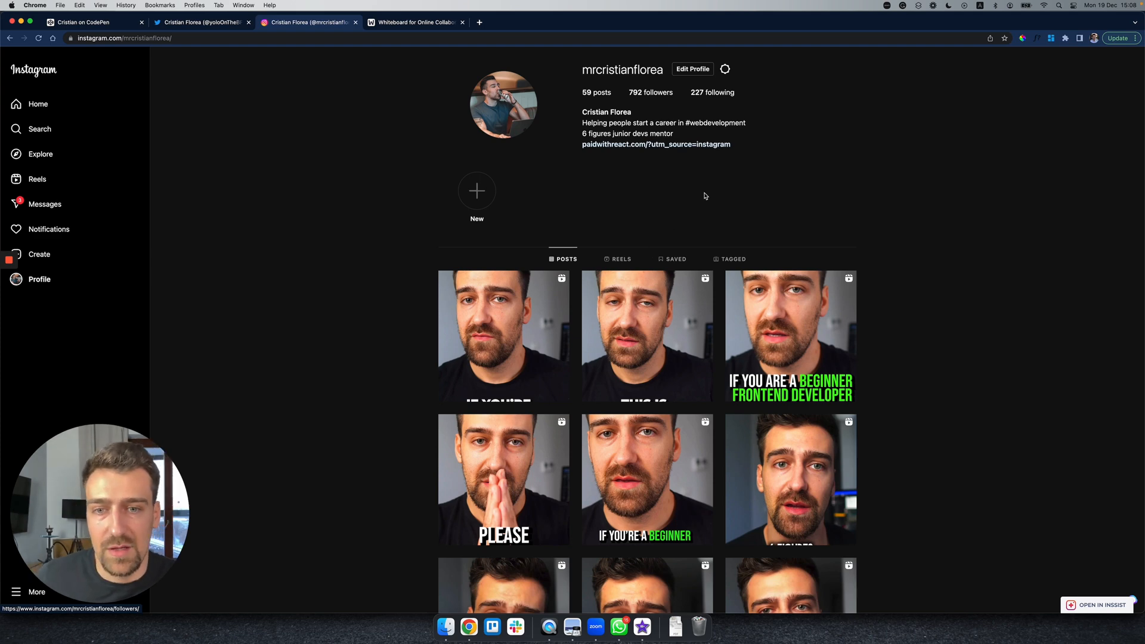
{"action": "mouse_move", "coordinate": [380, 318]}
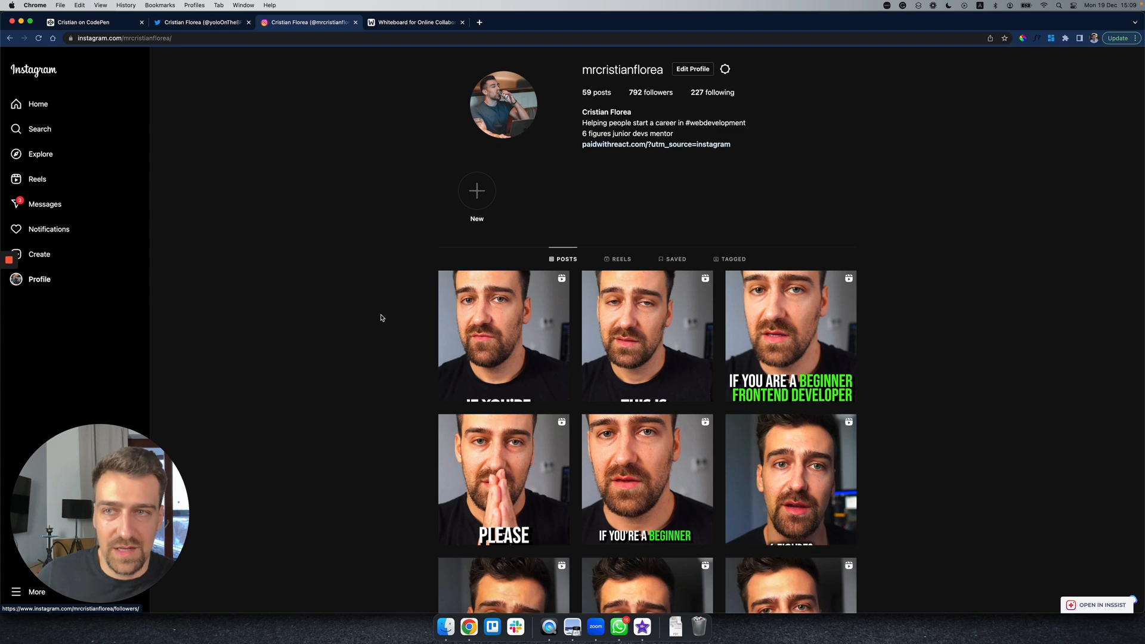
Step: View the CodePen profile's Pinned Items overlay and close it
{"action": "left_click", "coordinate": [82, 22]}
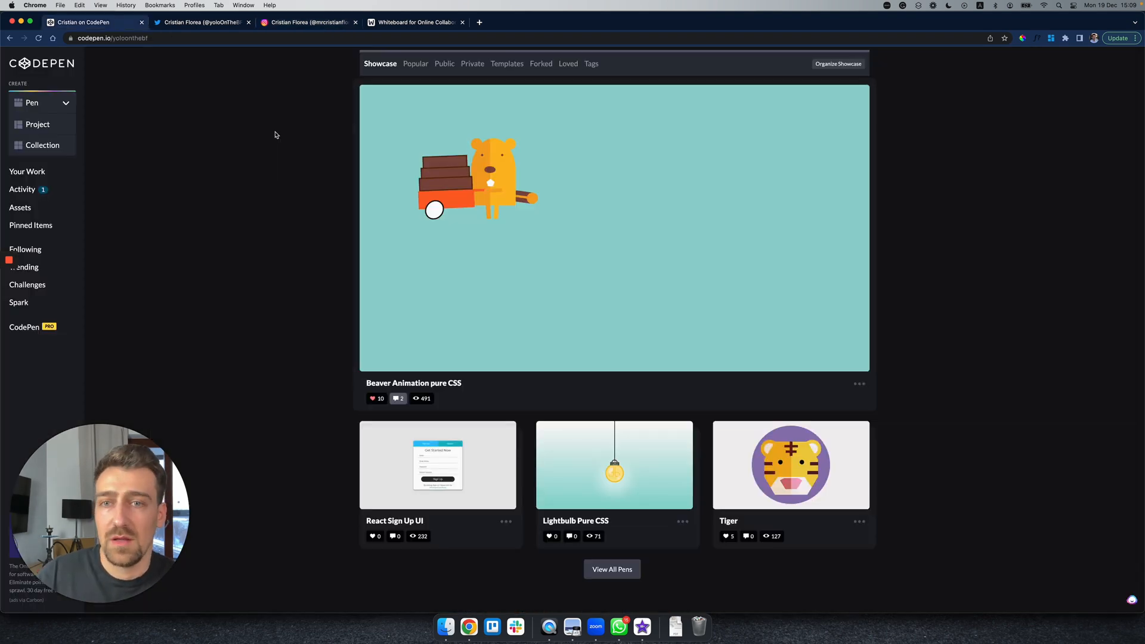
{"action": "mouse_move", "coordinate": [207, 247]}
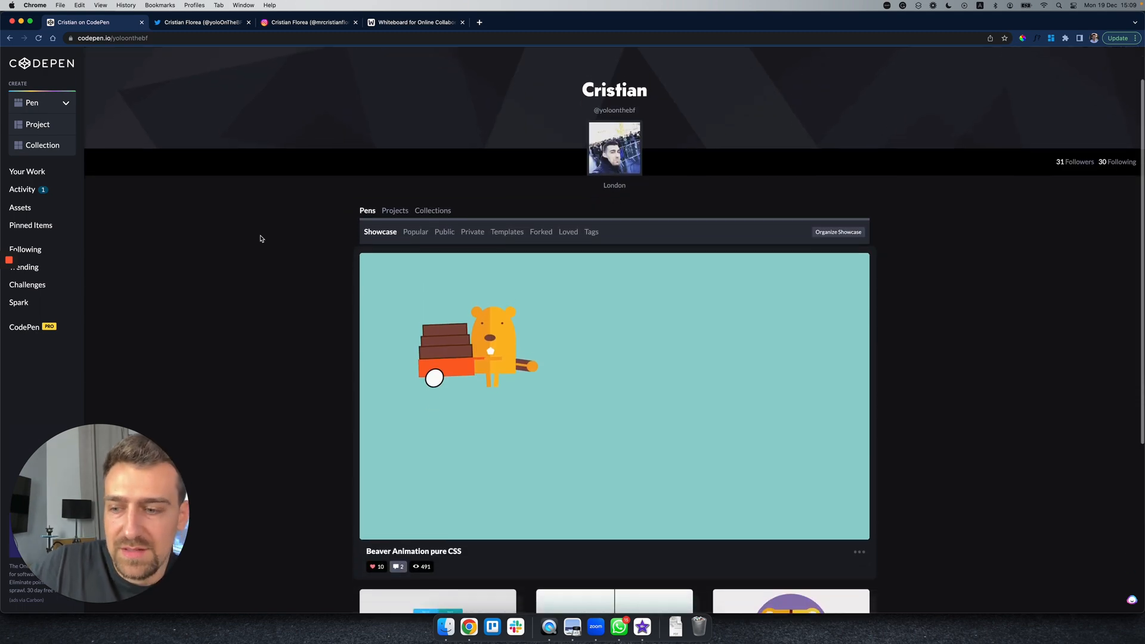
{"action": "scroll", "scroll_direction": "down", "scroll_amount": 3}
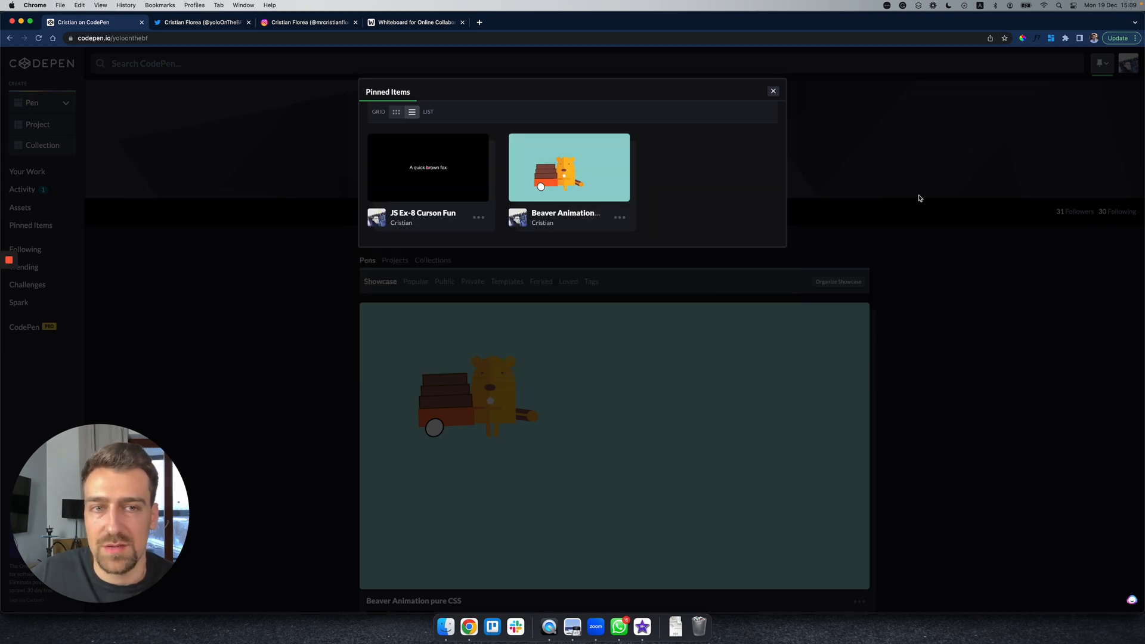
{"action": "left_click", "coordinate": [773, 91]}
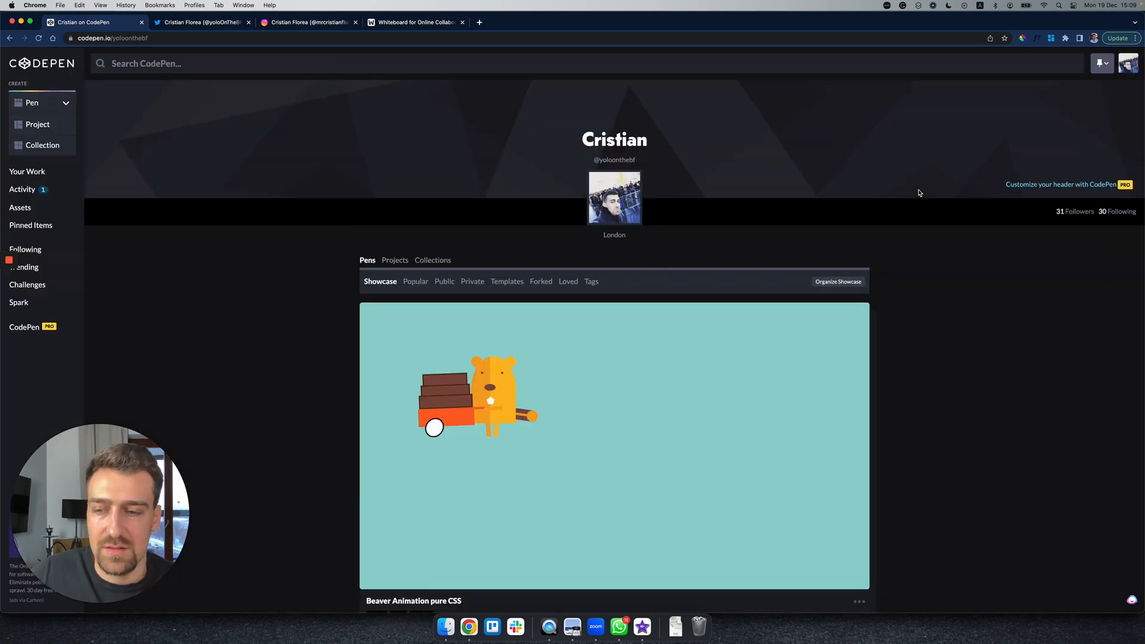
Step: Scroll down through the profile's showcase of pens and the beaver pen's details
{"action": "scroll", "scroll_direction": "down", "scroll_amount": 3}
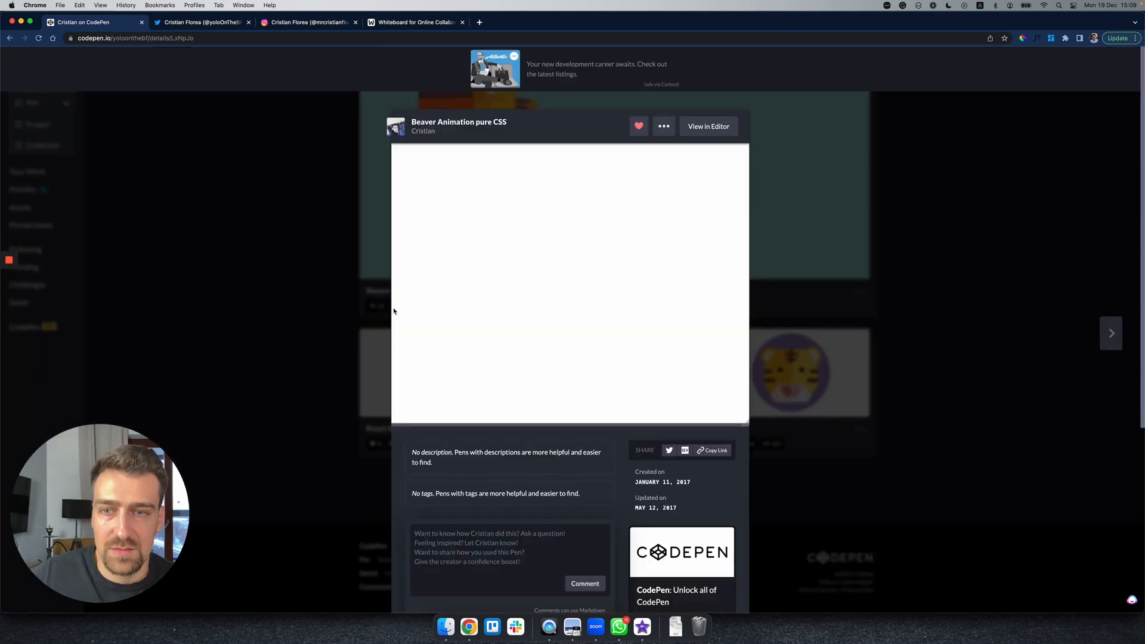
{"action": "scroll", "scroll_direction": "down", "scroll_amount": 3}
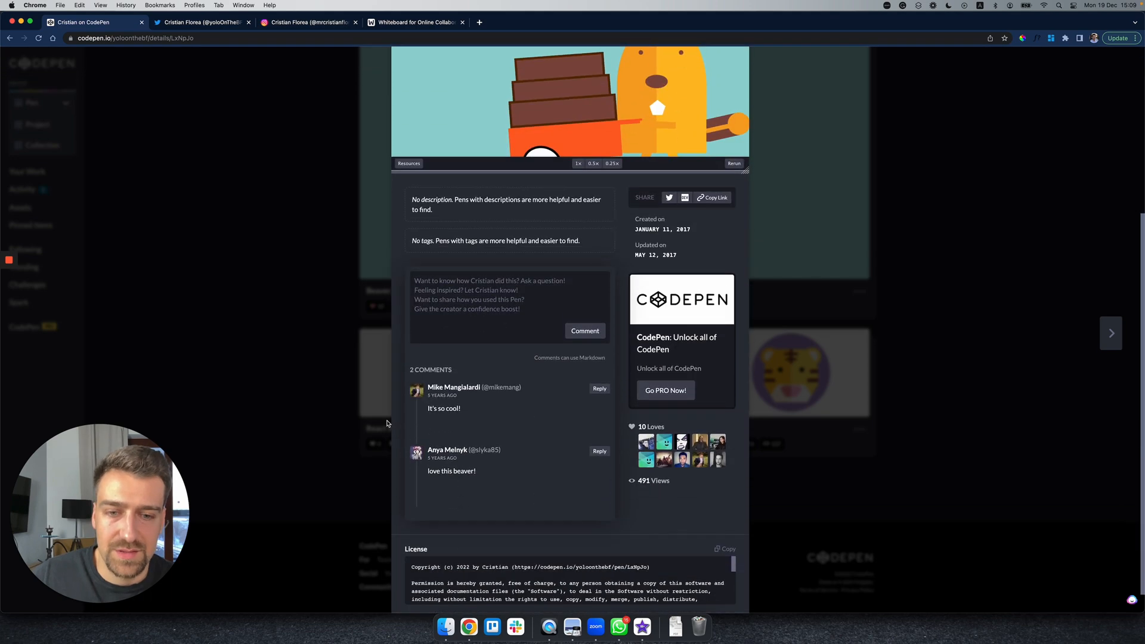
{"action": "scroll", "scroll_direction": "down", "scroll_amount": 3}
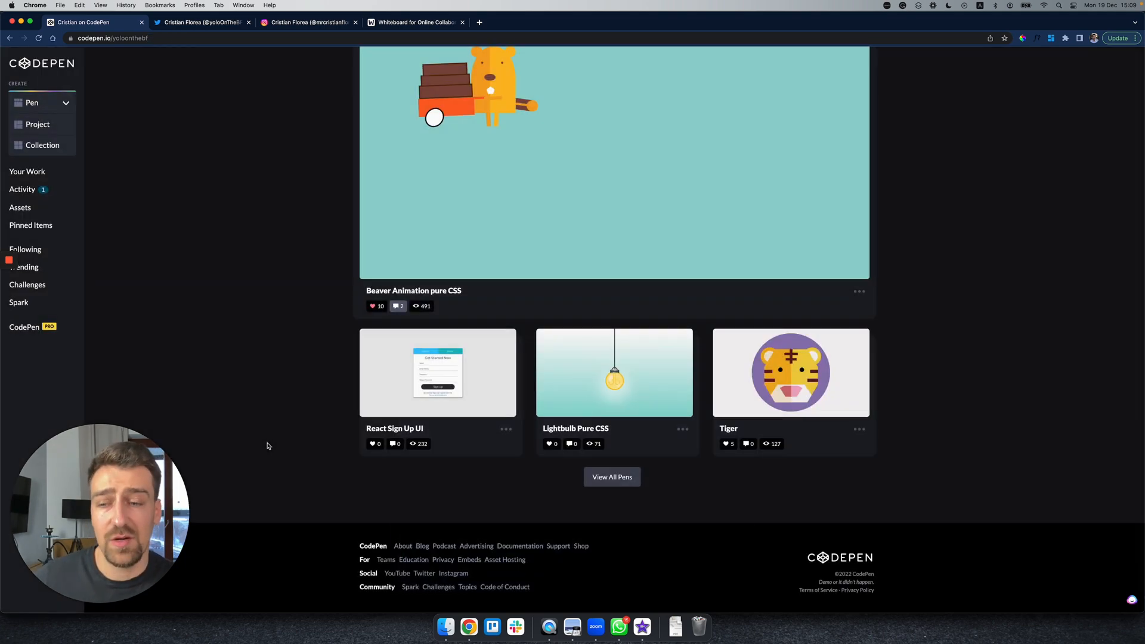
{"action": "scroll", "scroll_direction": "up", "scroll_amount": 3}
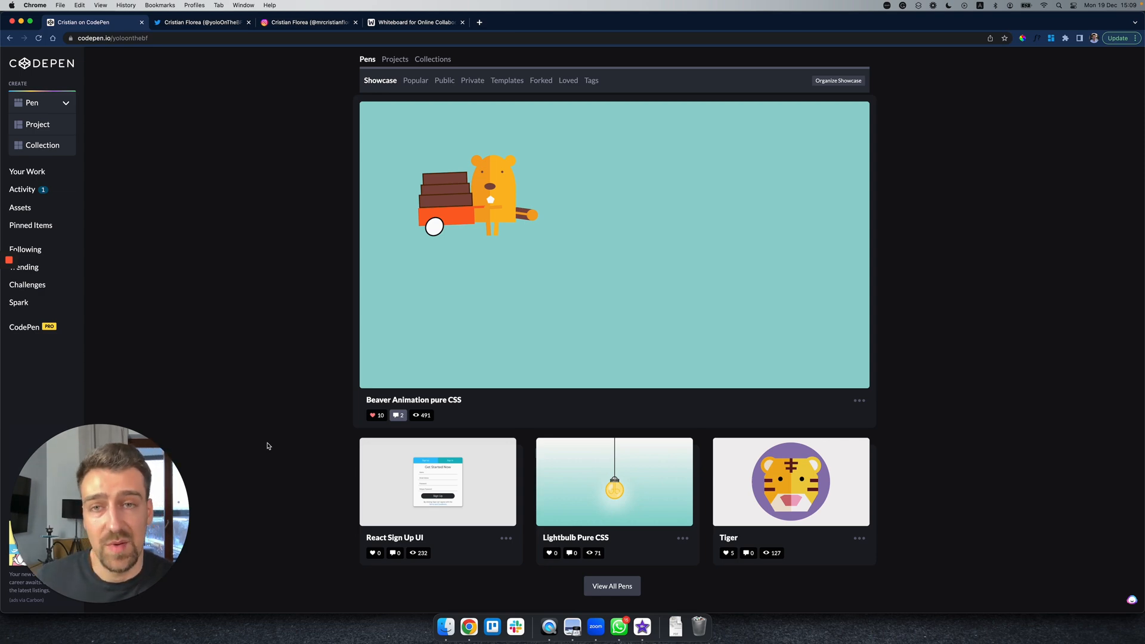
{"action": "mouse_move", "coordinate": [297, 367]}
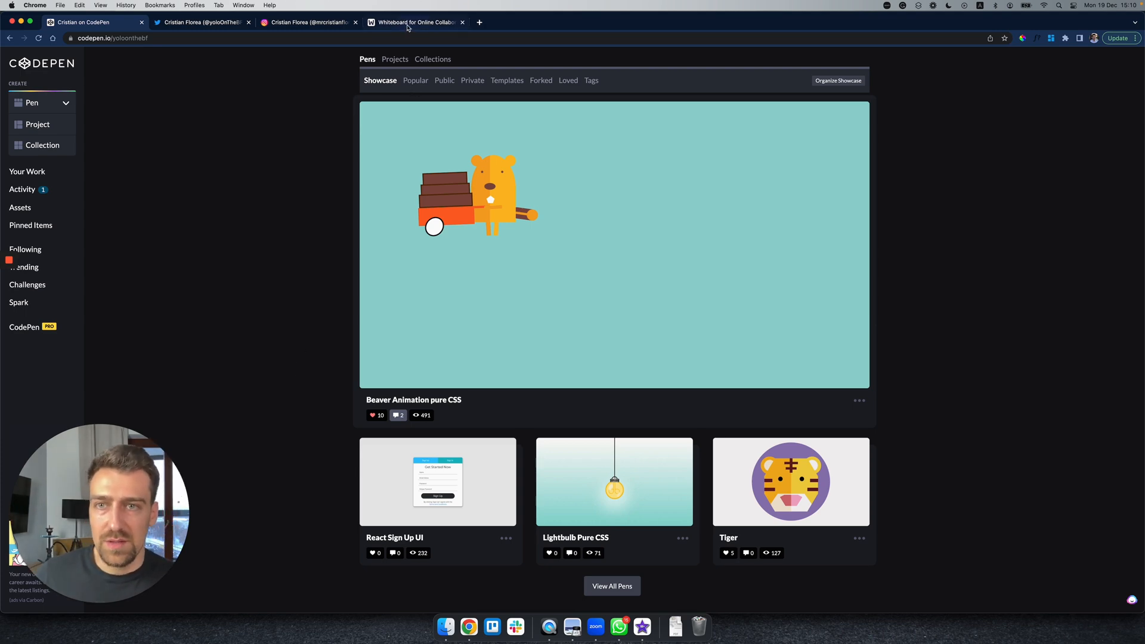
Step: Switch to Web Whiteboard and zoom out to 34% to see the whole freehand sketch
{"action": "left_click", "coordinate": [415, 22]}
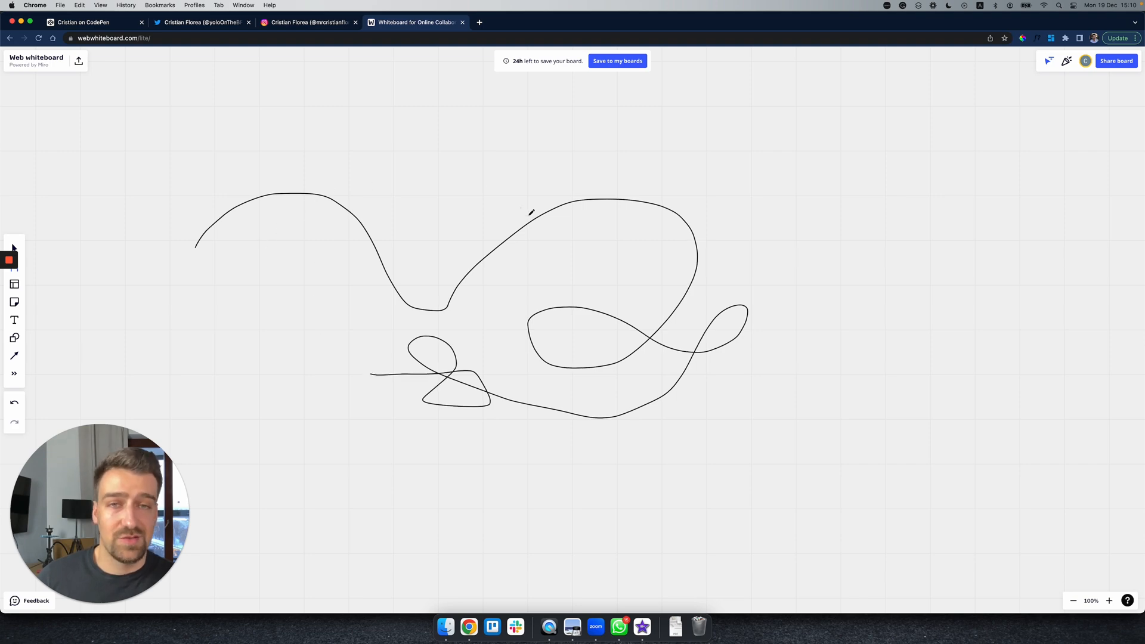
{"action": "left_click", "coordinate": [1073, 600]}
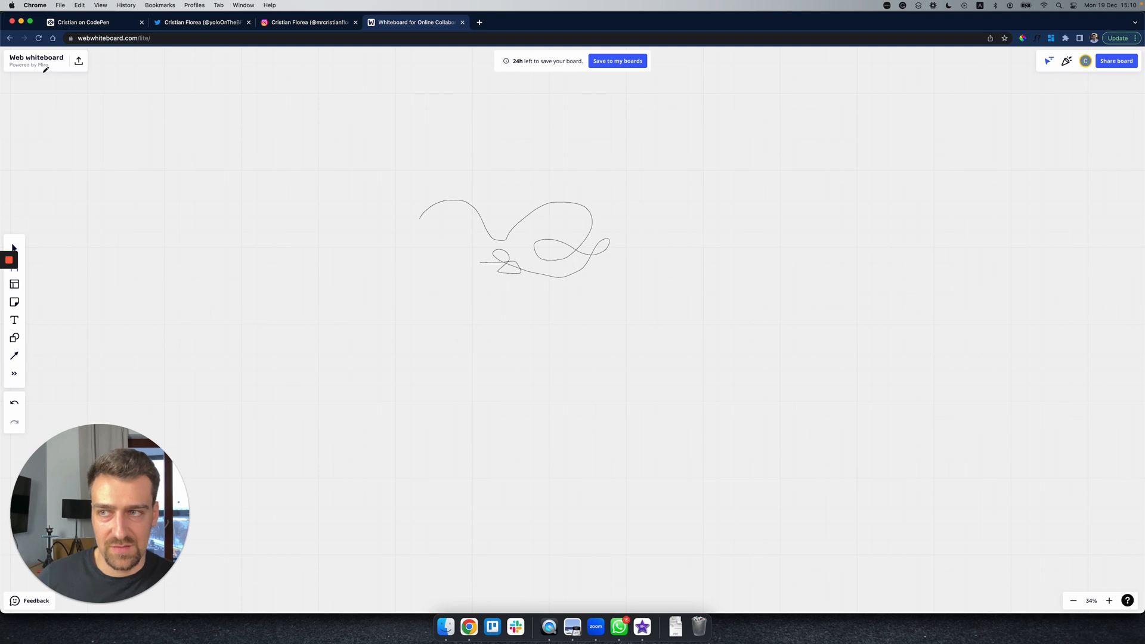
{"action": "mouse_move", "coordinate": [709, 217]}
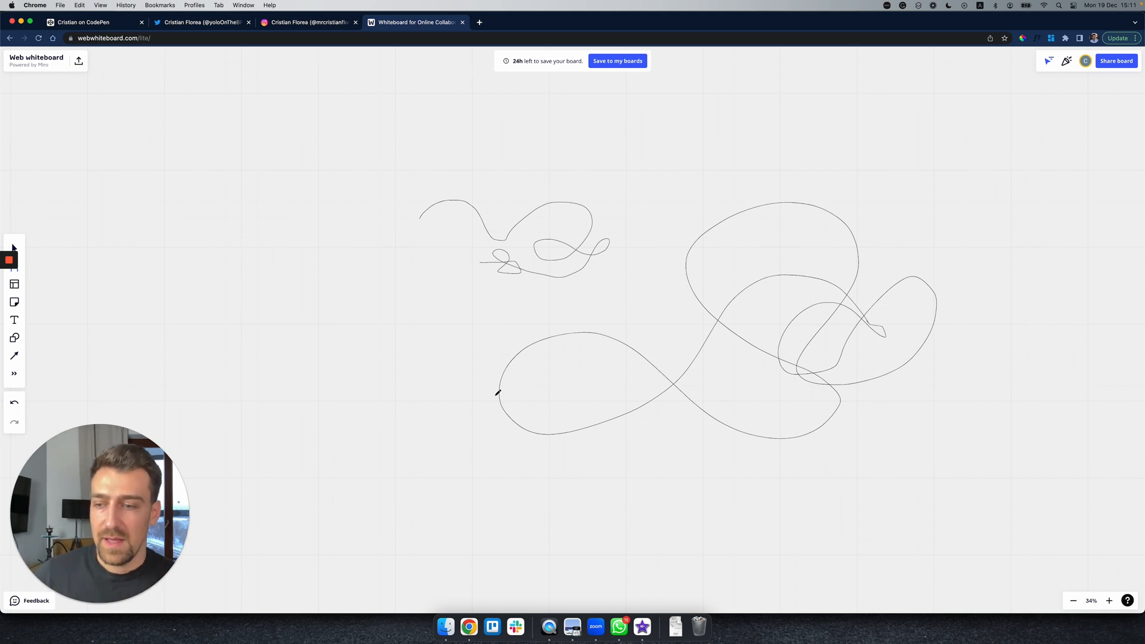
{"action": "mouse_move", "coordinate": [420, 380]}
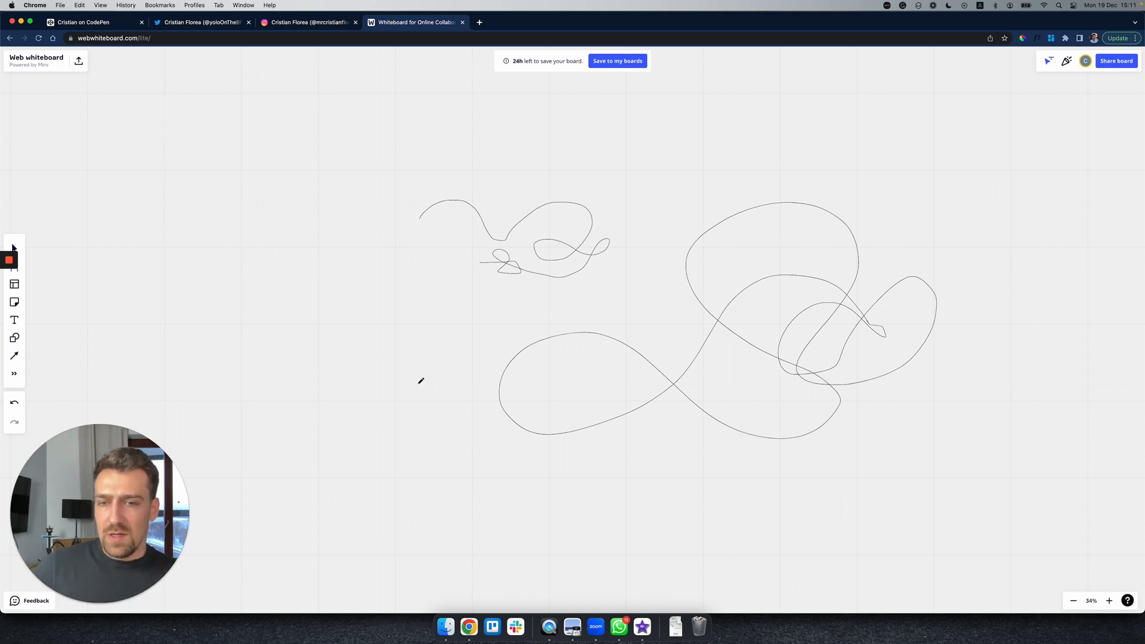
{"action": "mouse_move", "coordinate": [408, 376]}
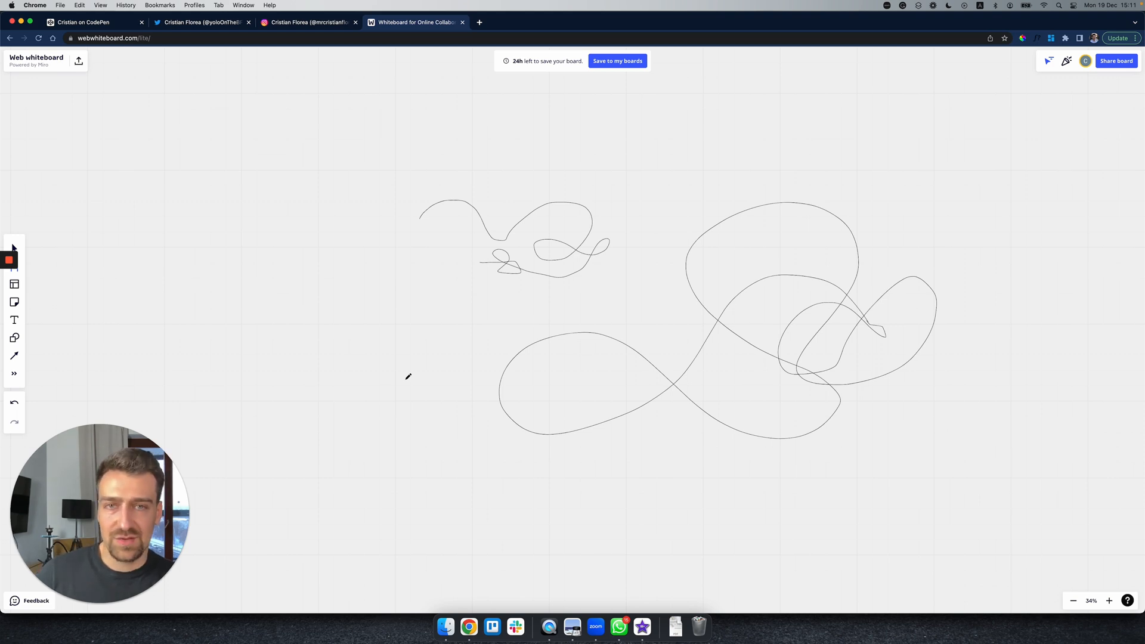